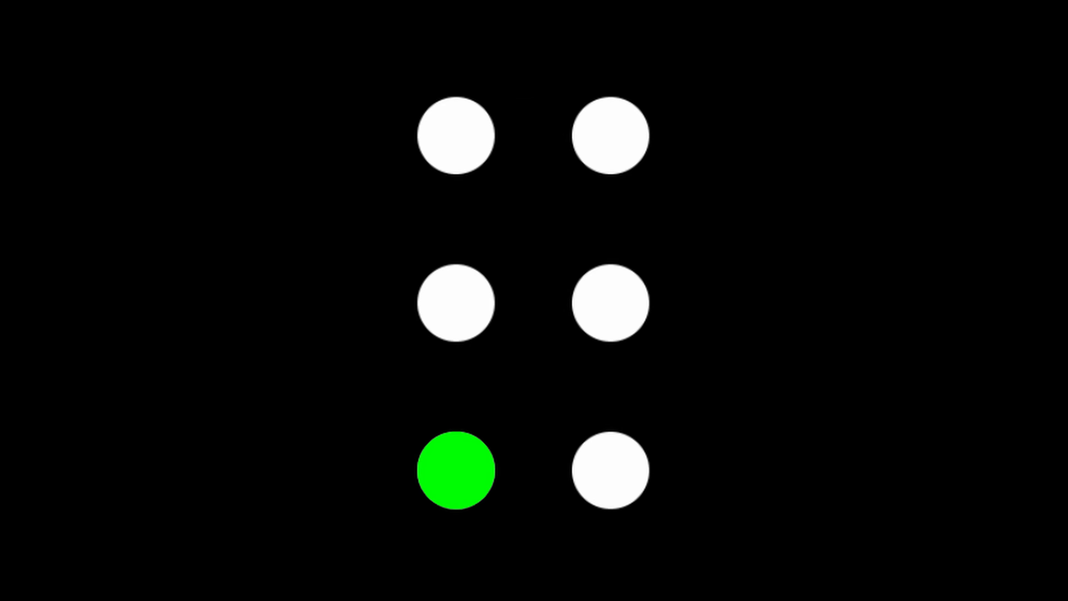
Advance the animation so the bottom-right braille dot also lights green
click(608, 471)
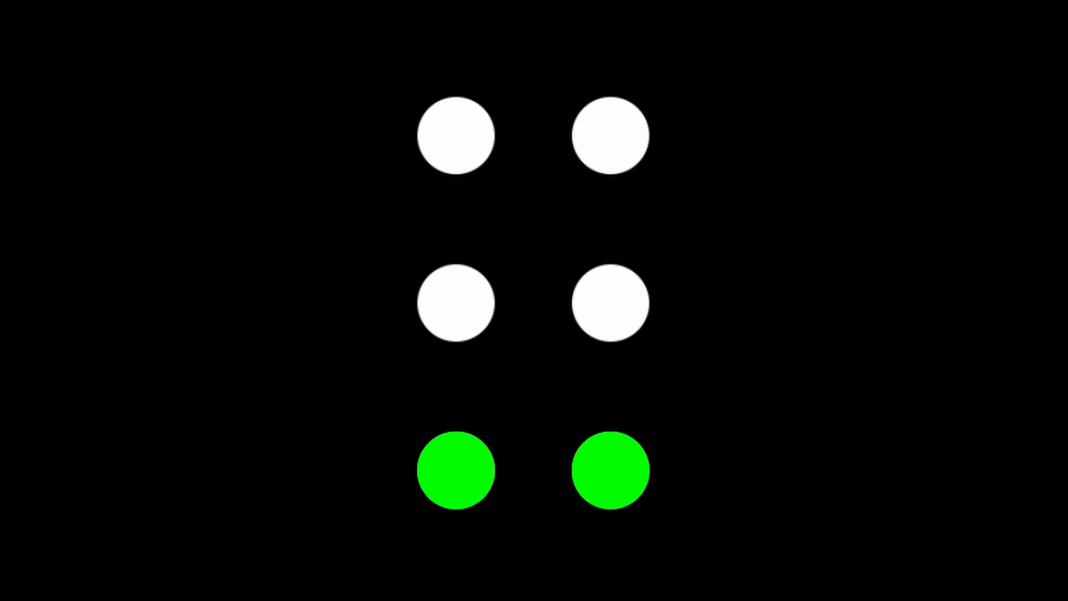